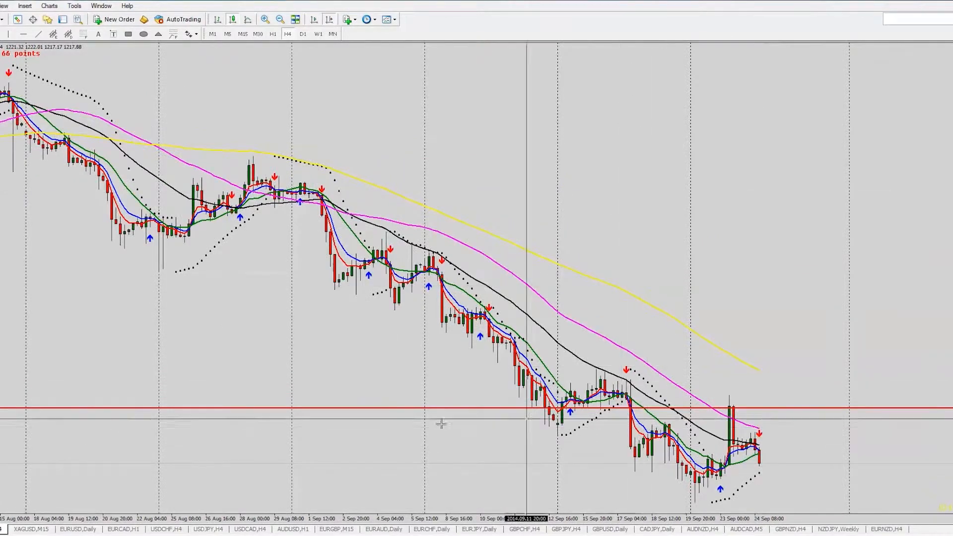
pyautogui.moveTo(453, 234)
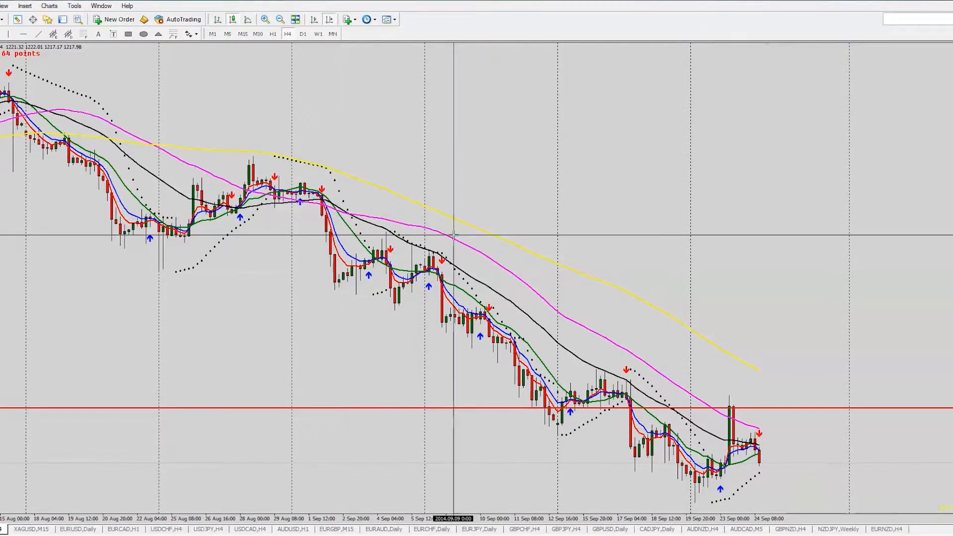
pyautogui.moveTo(296, 276)
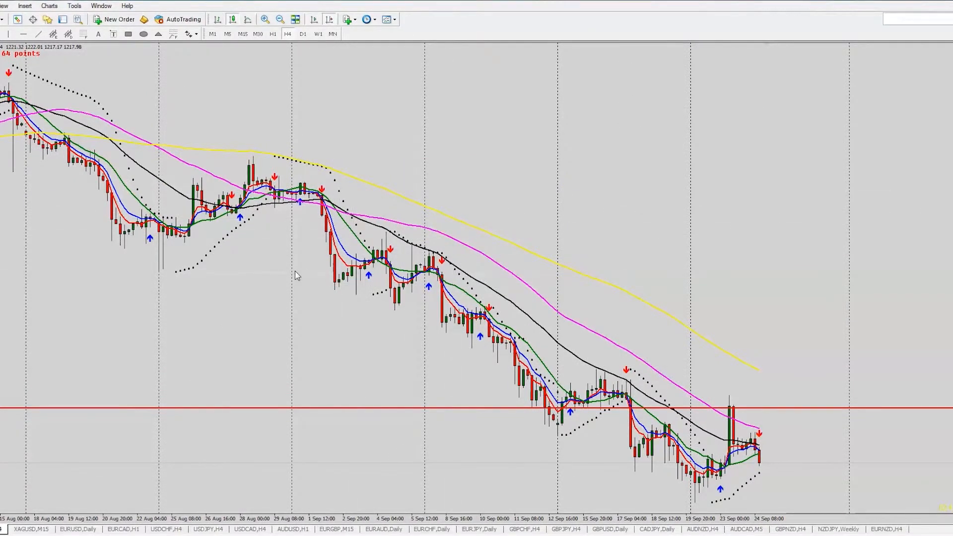